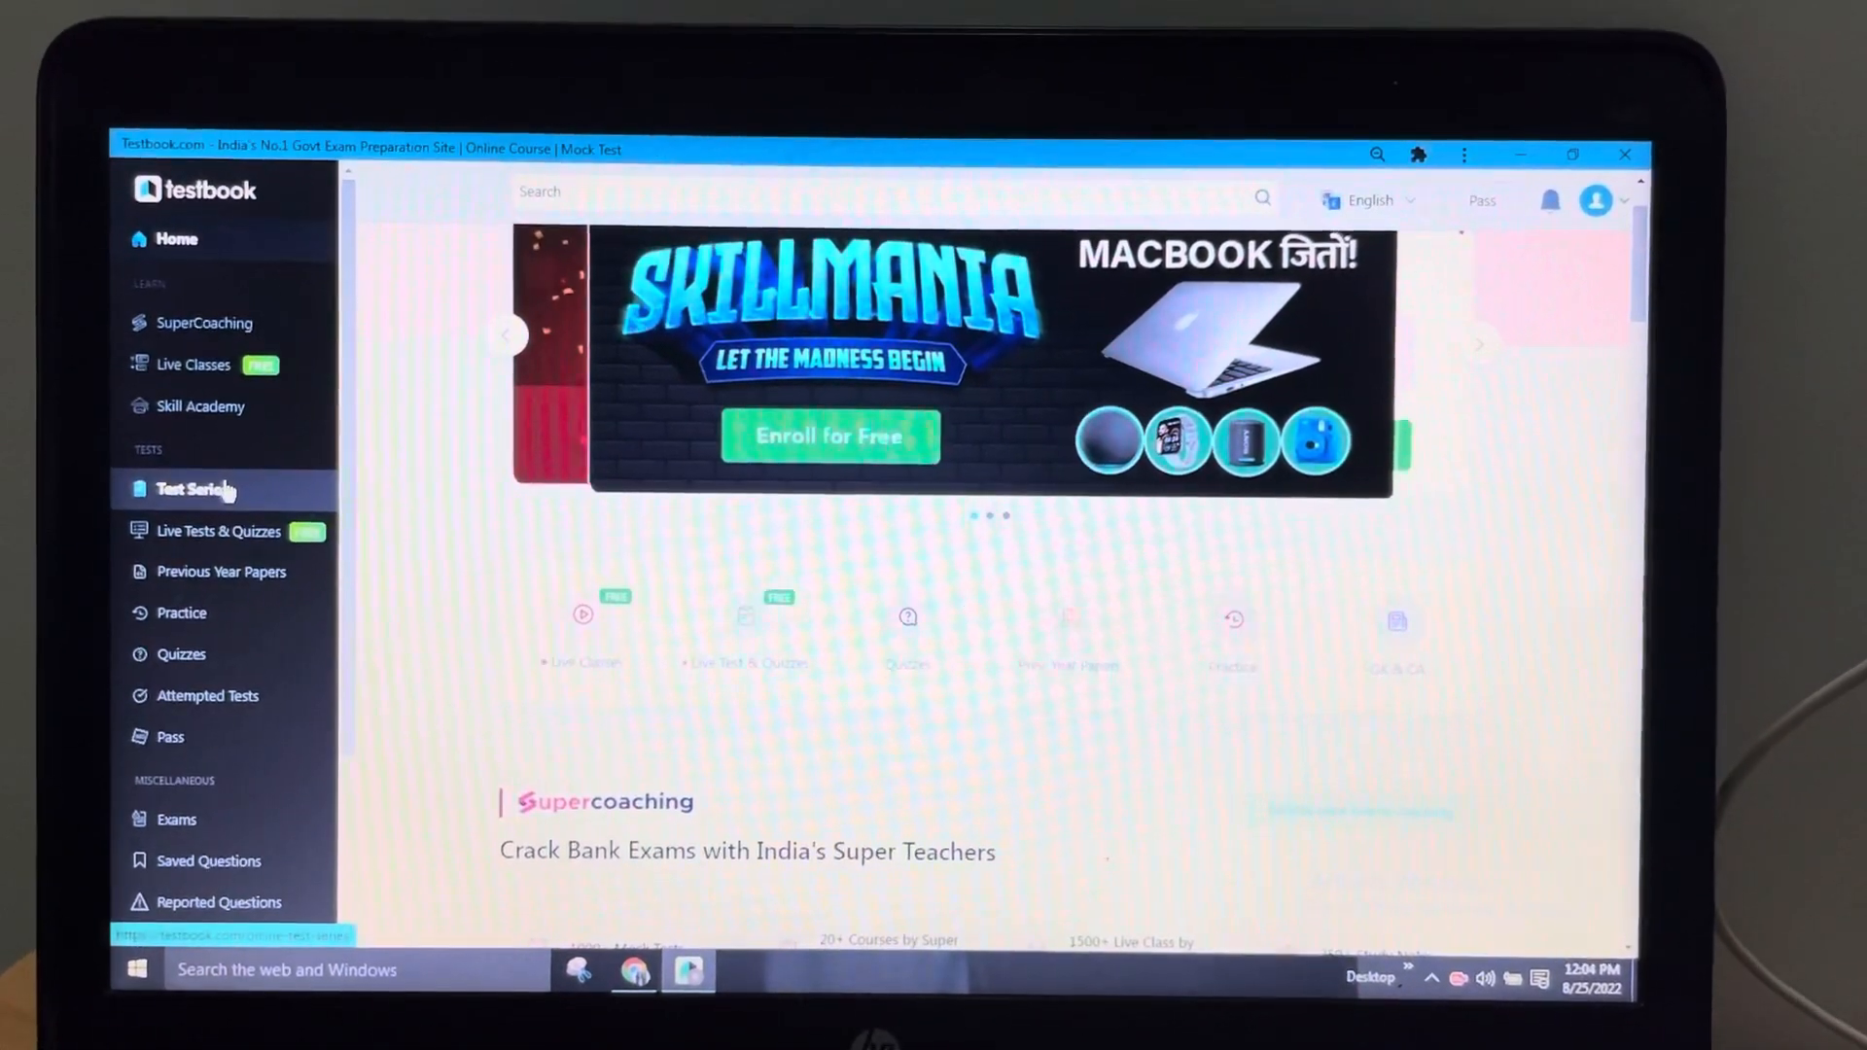
- Open Test Series from the sidebar and scroll to Test Series by Categories
{"action": "left_click", "coordinate": [190, 489]}
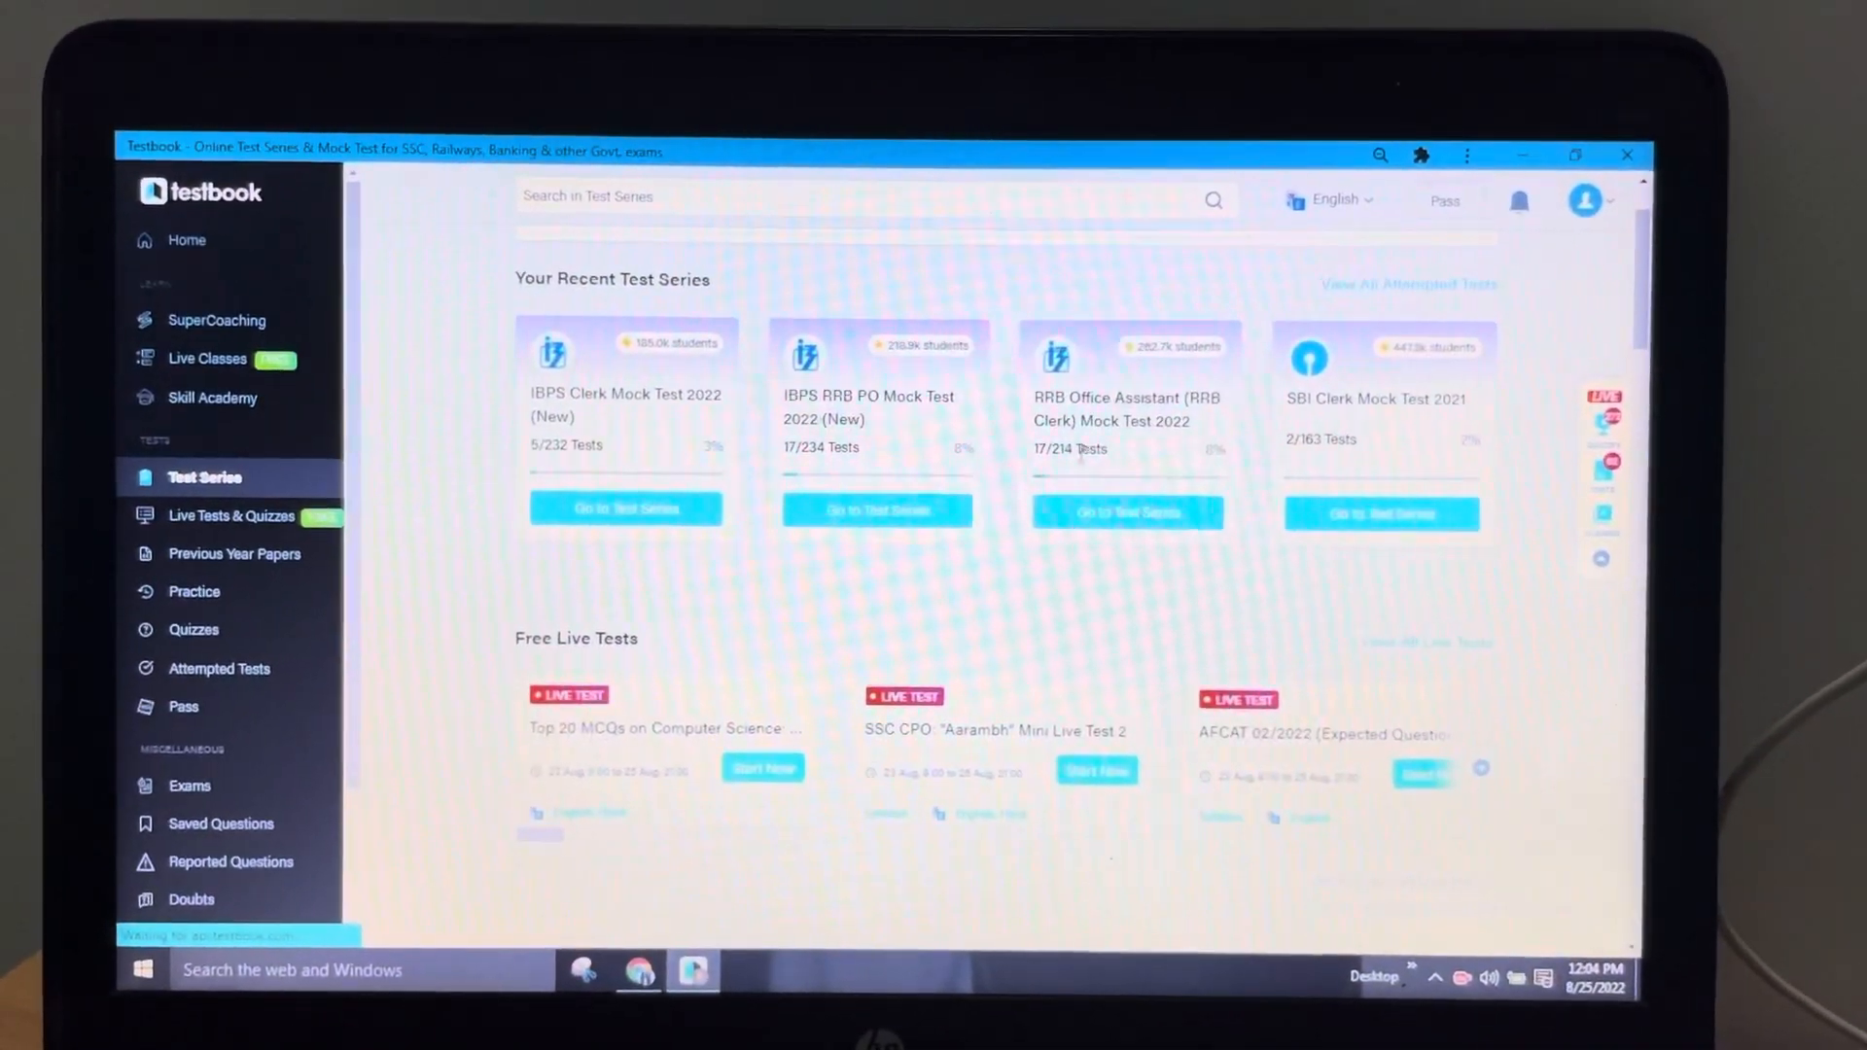
{"action": "scroll", "scroll_direction": "down", "scroll_amount": 3}
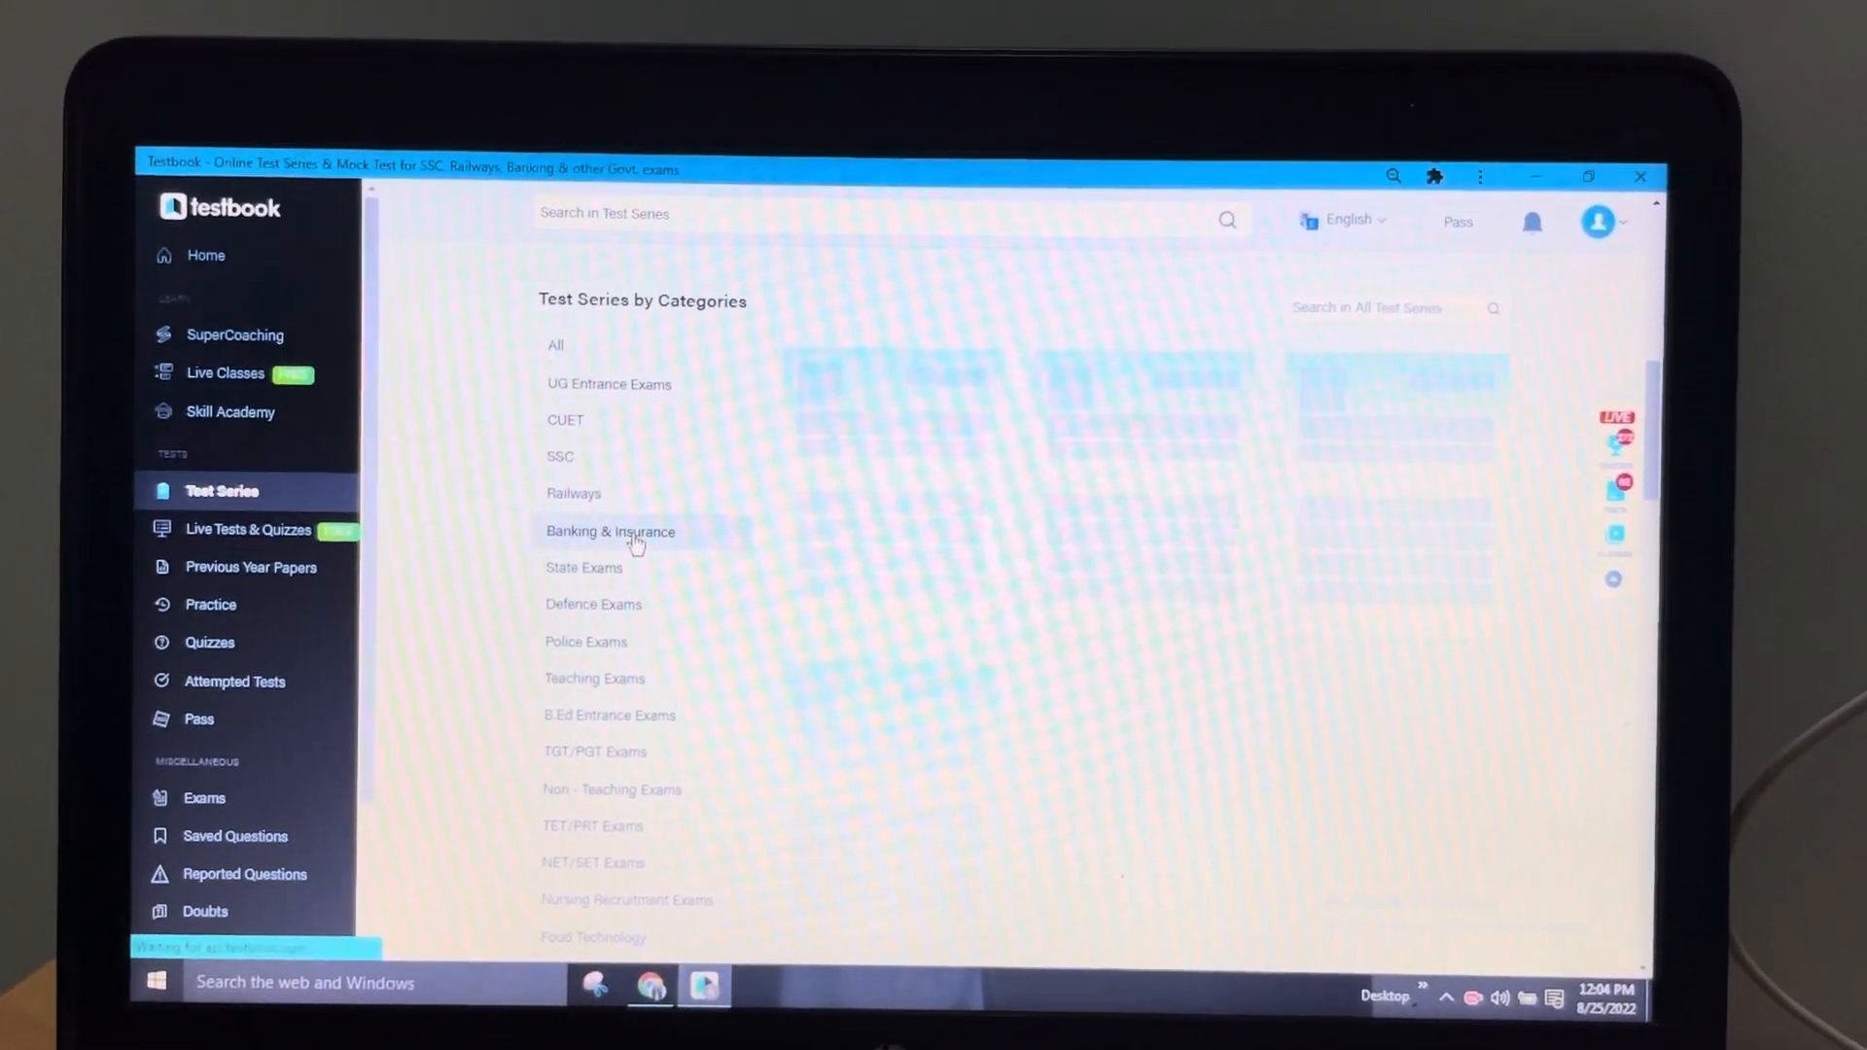
- Open IBPS Clerk Mock Test 2022 (New) under Banking & Insurance and scroll to its tests
{"action": "left_click", "coordinate": [638, 535]}
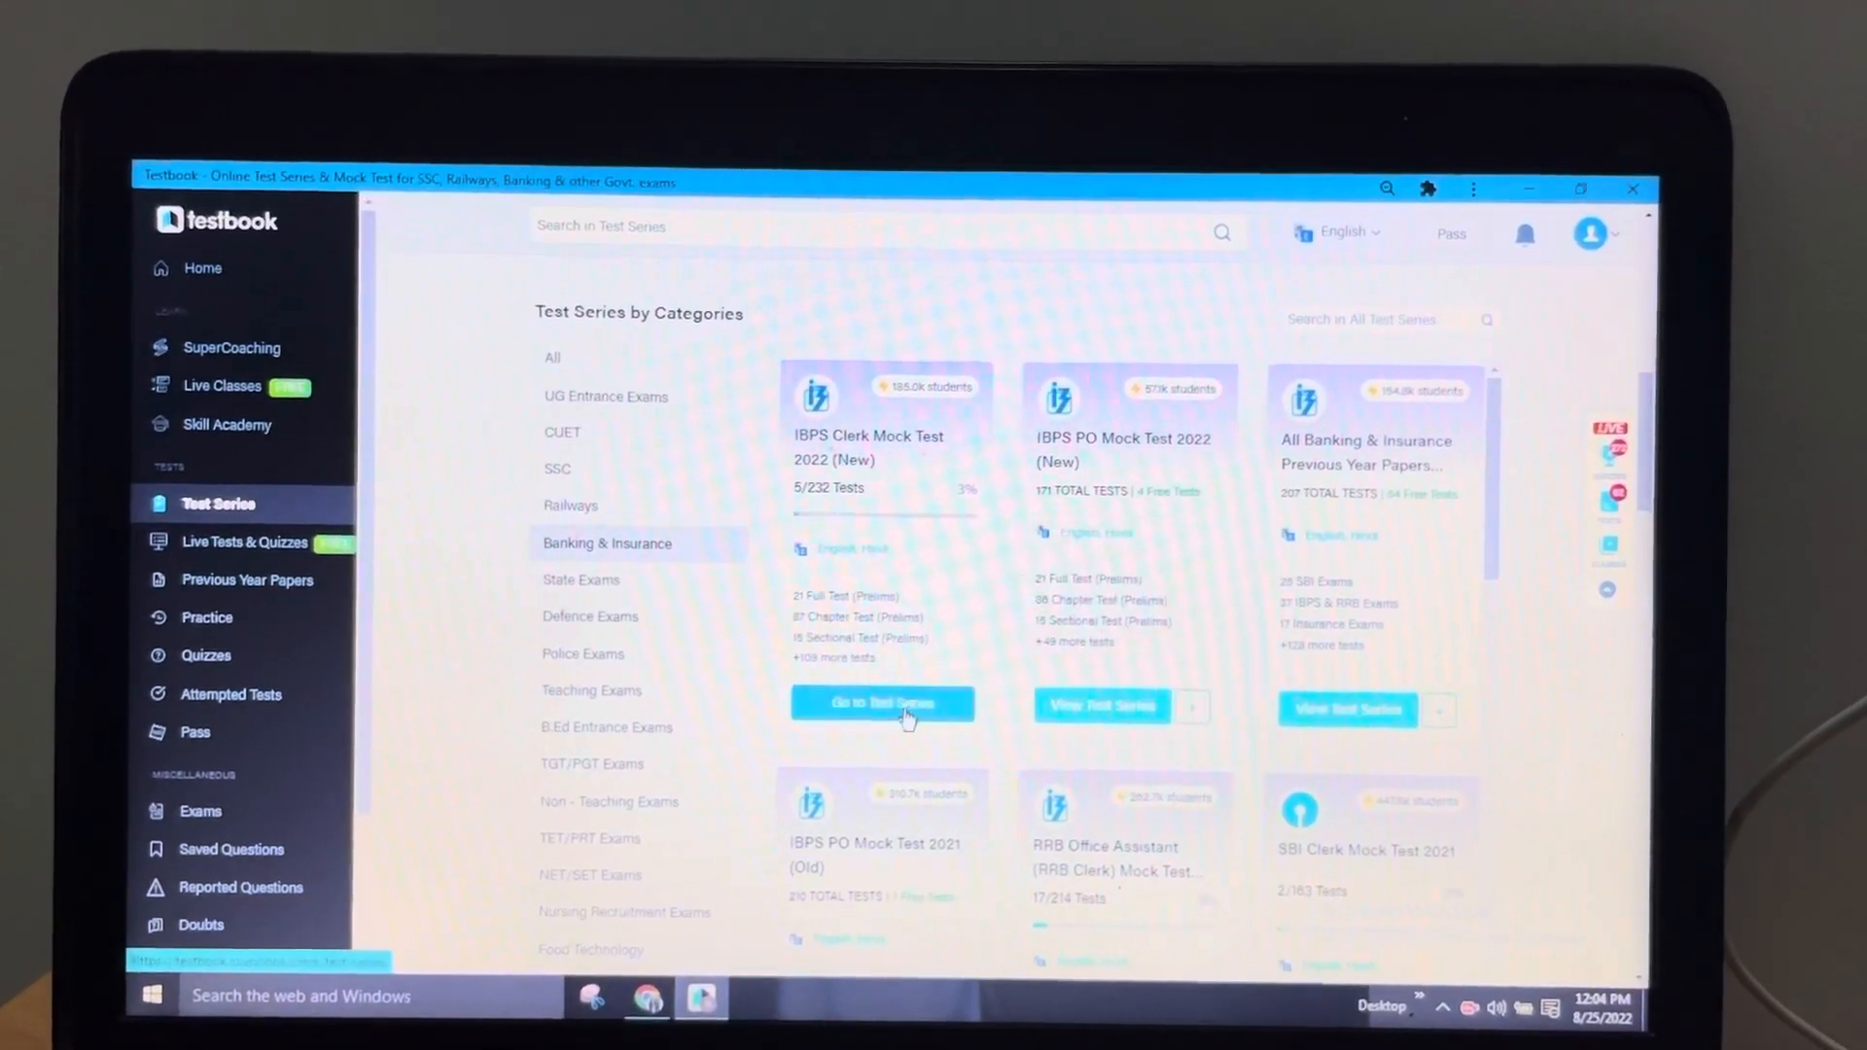
{"action": "left_click", "coordinate": [883, 704]}
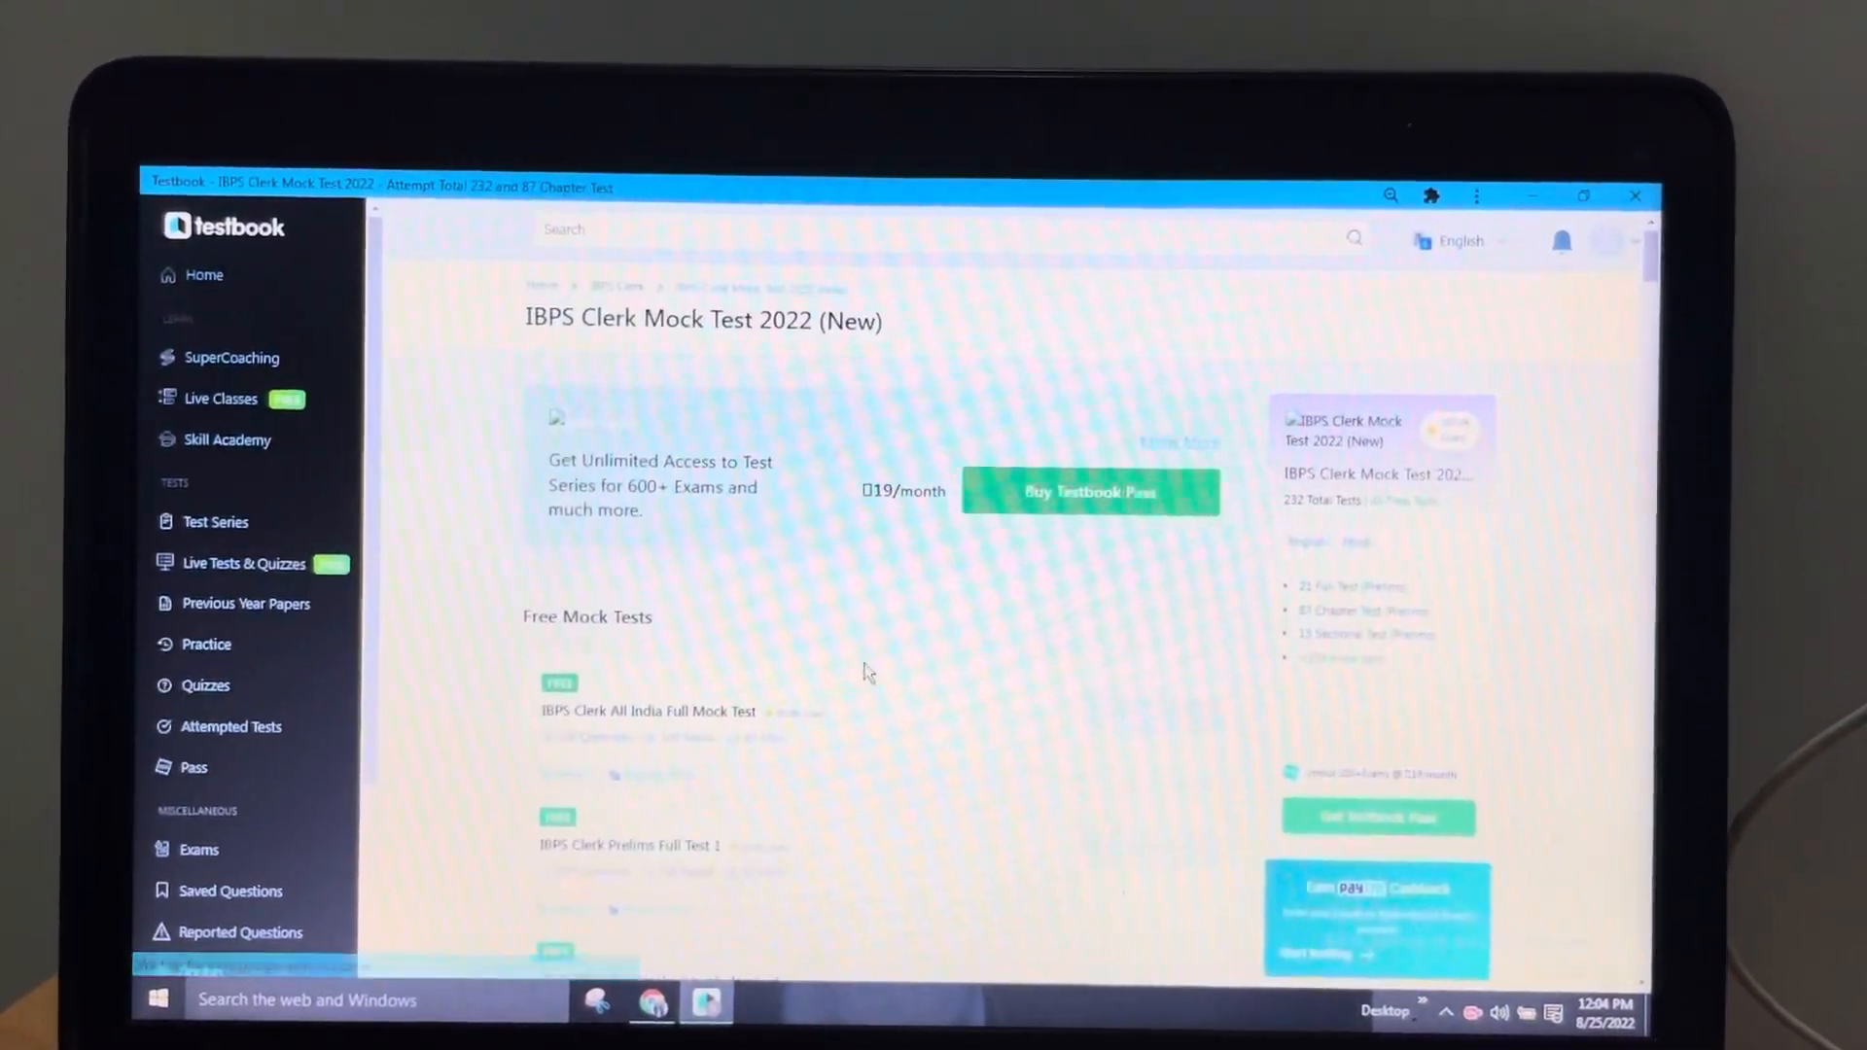
{"action": "scroll", "scroll_direction": "down", "scroll_amount": 3}
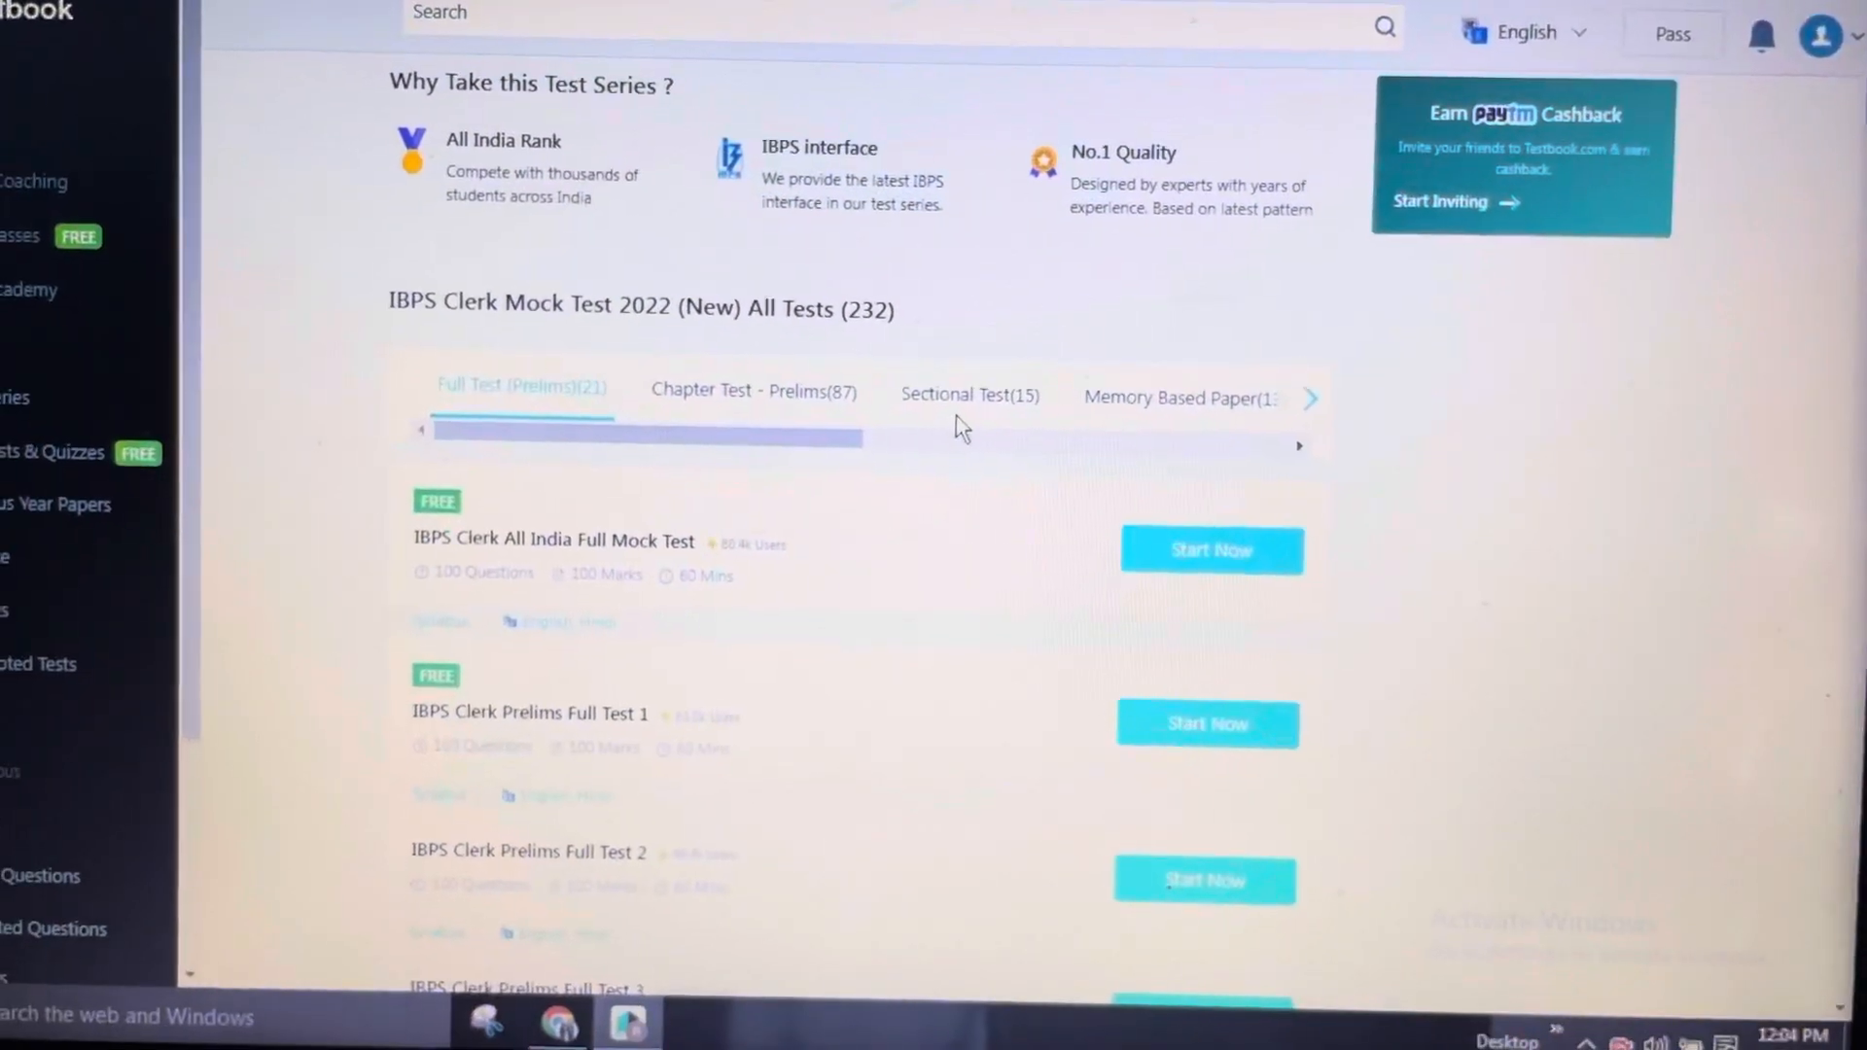
- Filter to the 15 sectional tests and scroll through the attempted English sectional tests
{"action": "left_click", "coordinate": [972, 394]}
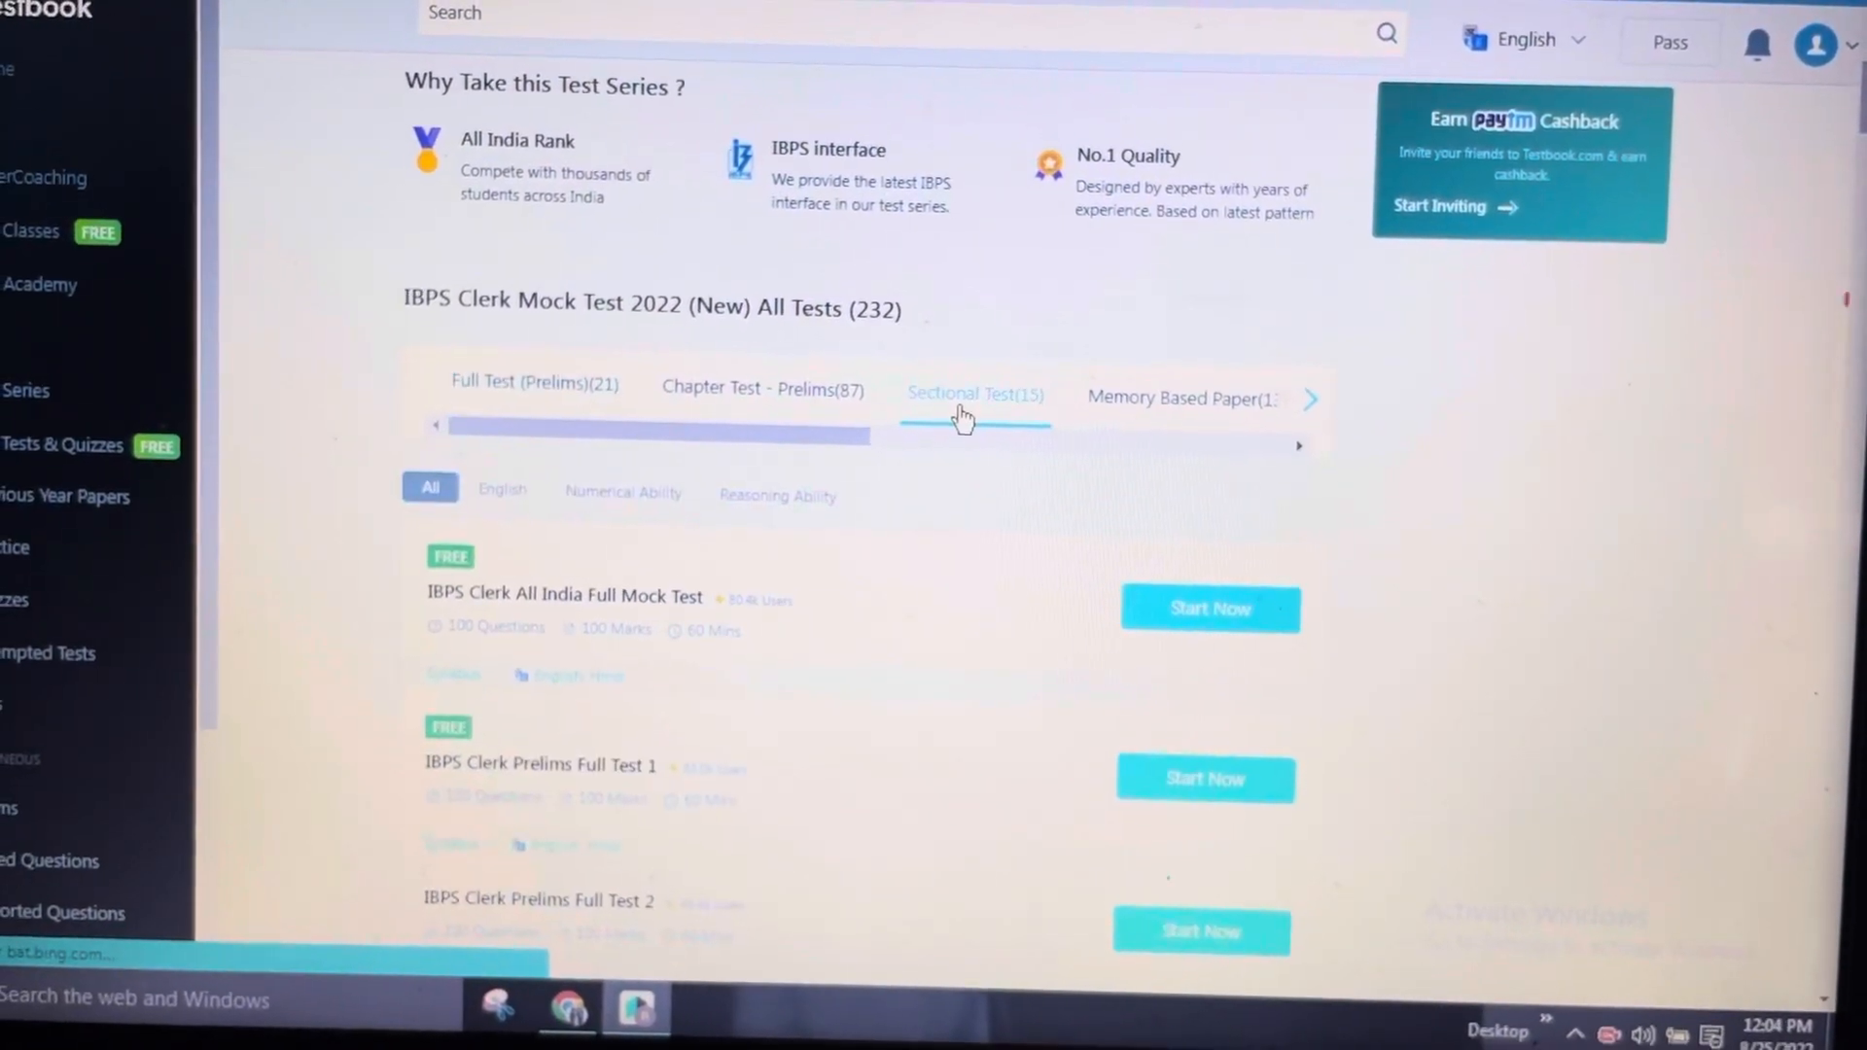
{"action": "scroll", "scroll_direction": "down", "scroll_amount": 3}
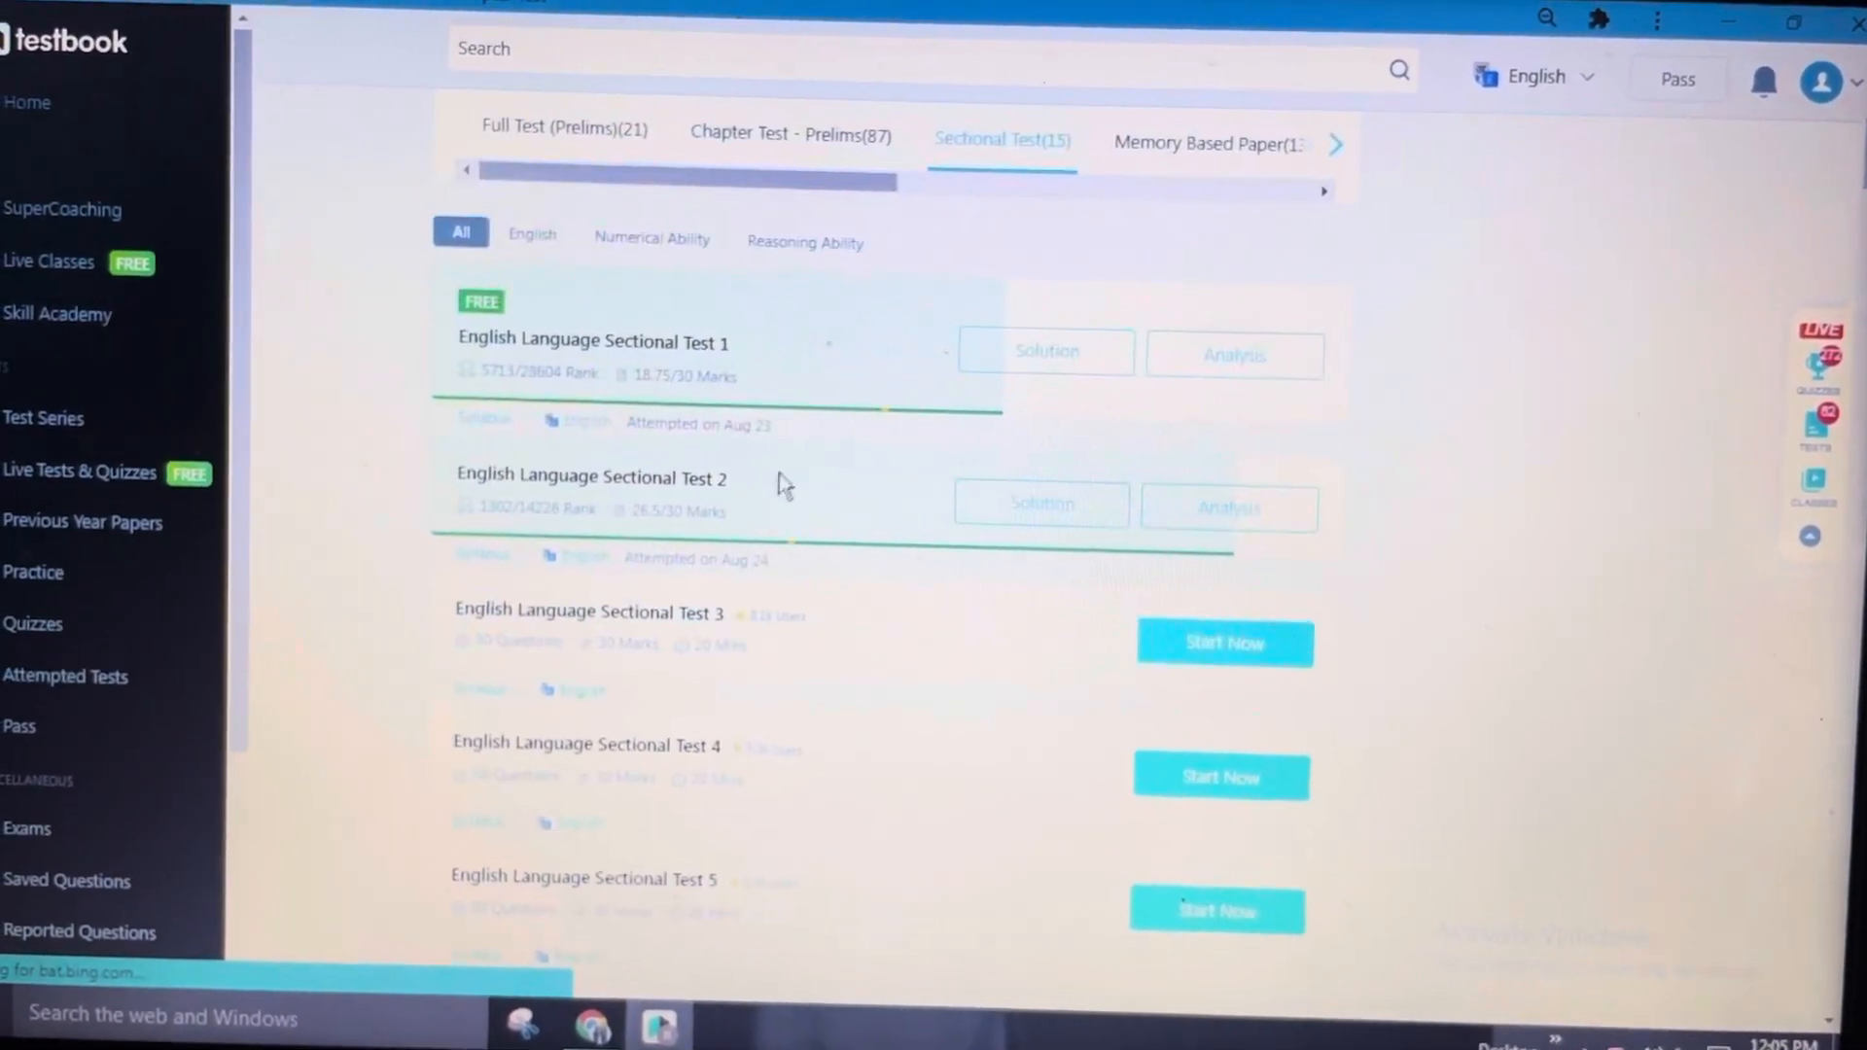
{"action": "scroll", "scroll_direction": "down", "scroll_amount": 3}
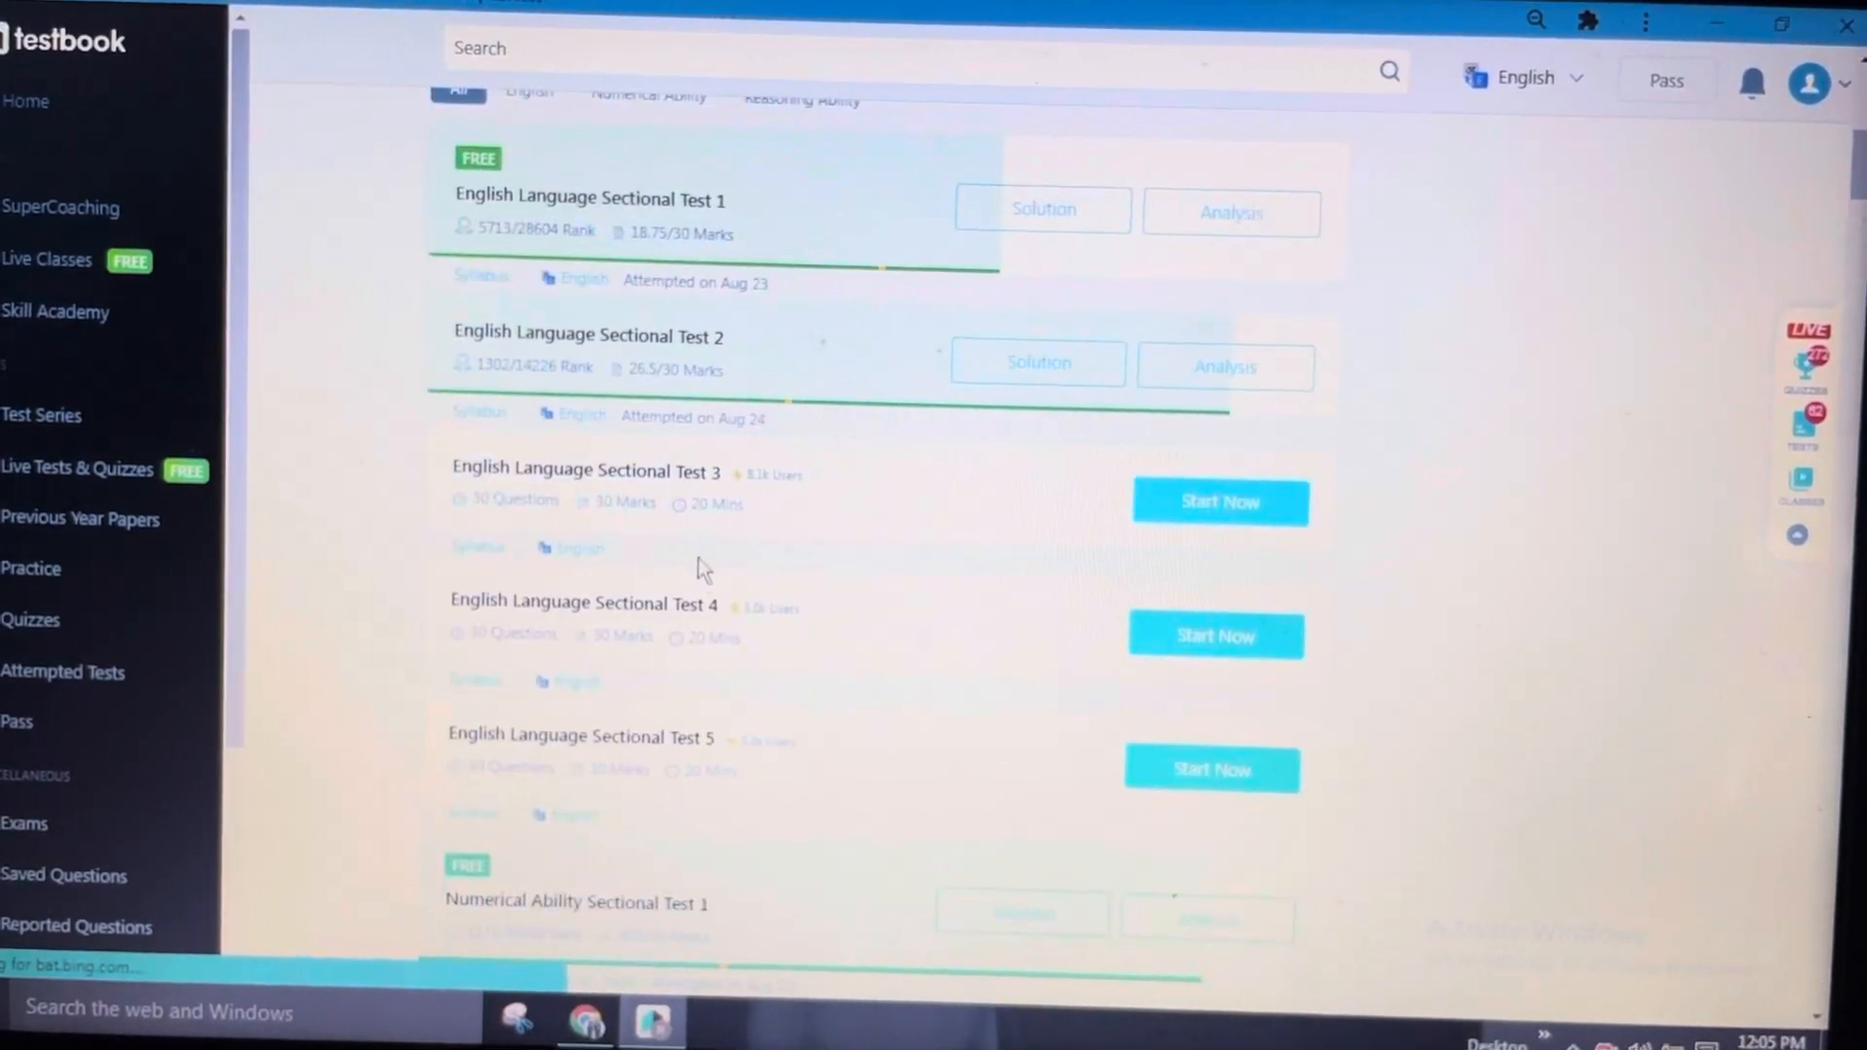
{"action": "scroll", "scroll_direction": "down", "scroll_amount": 3}
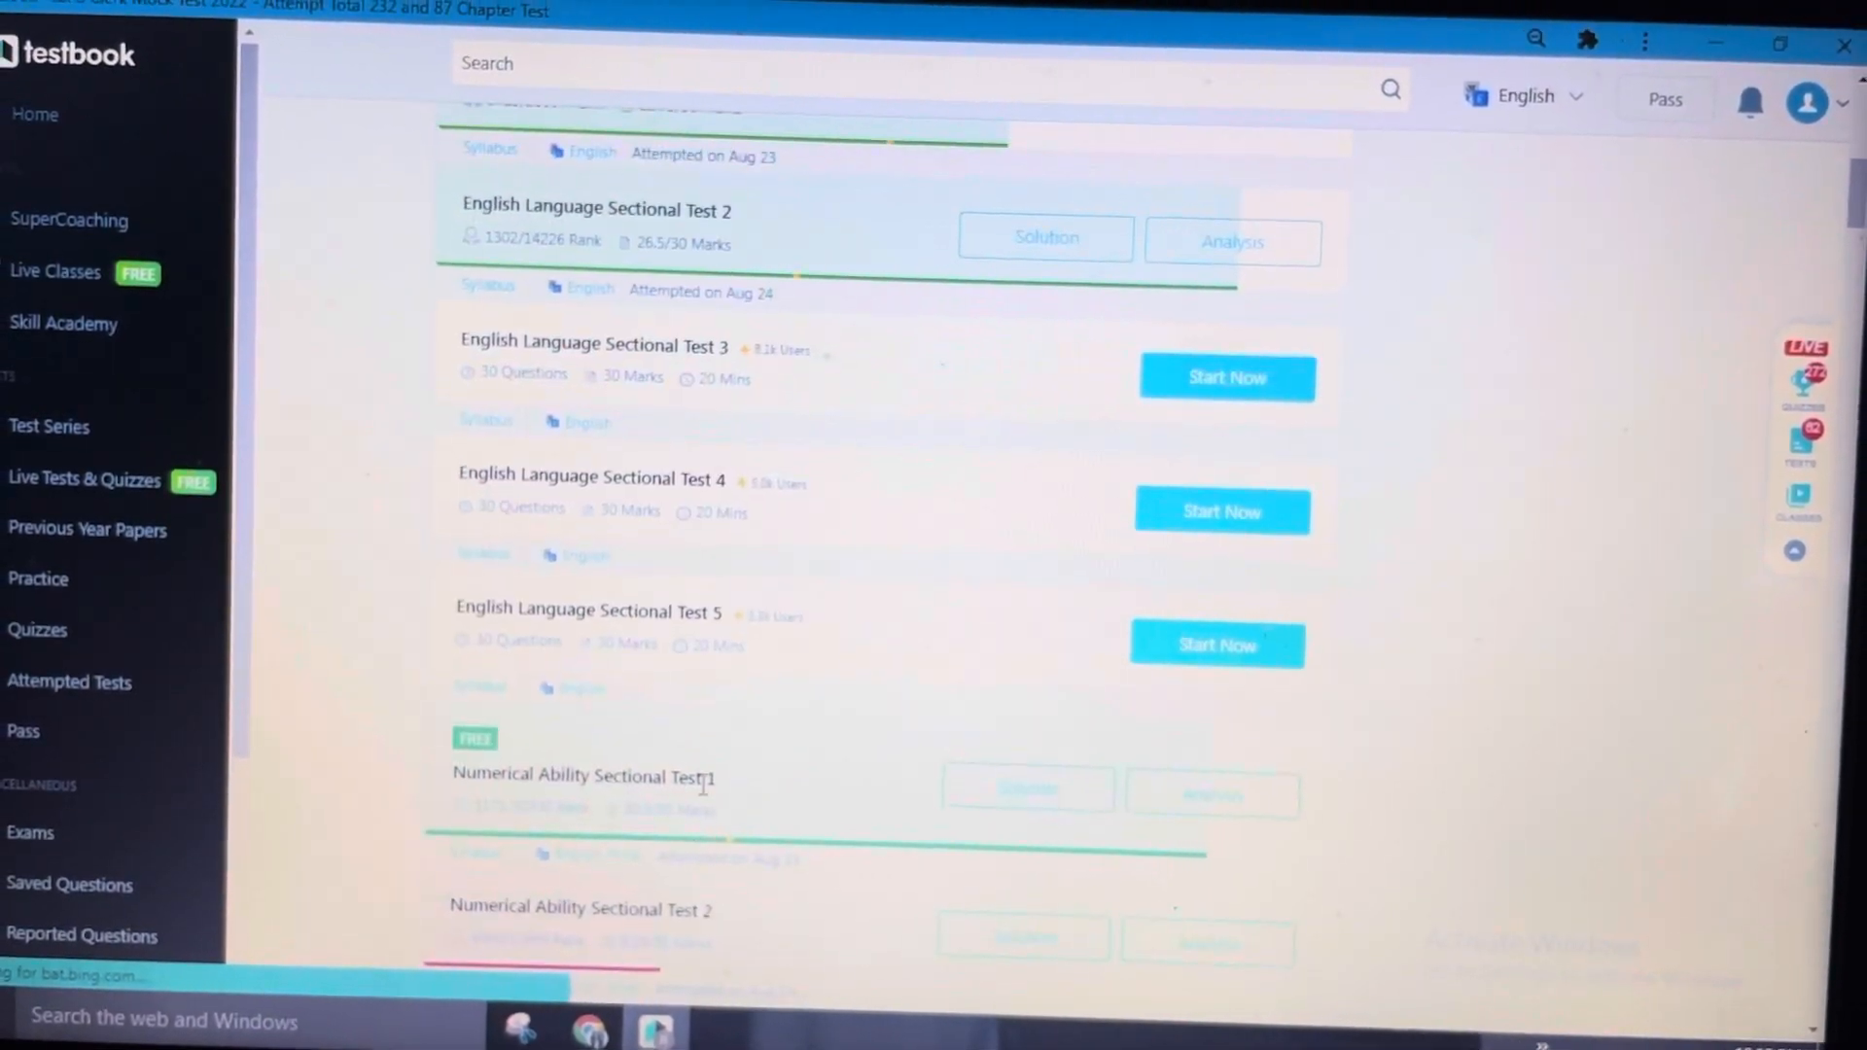